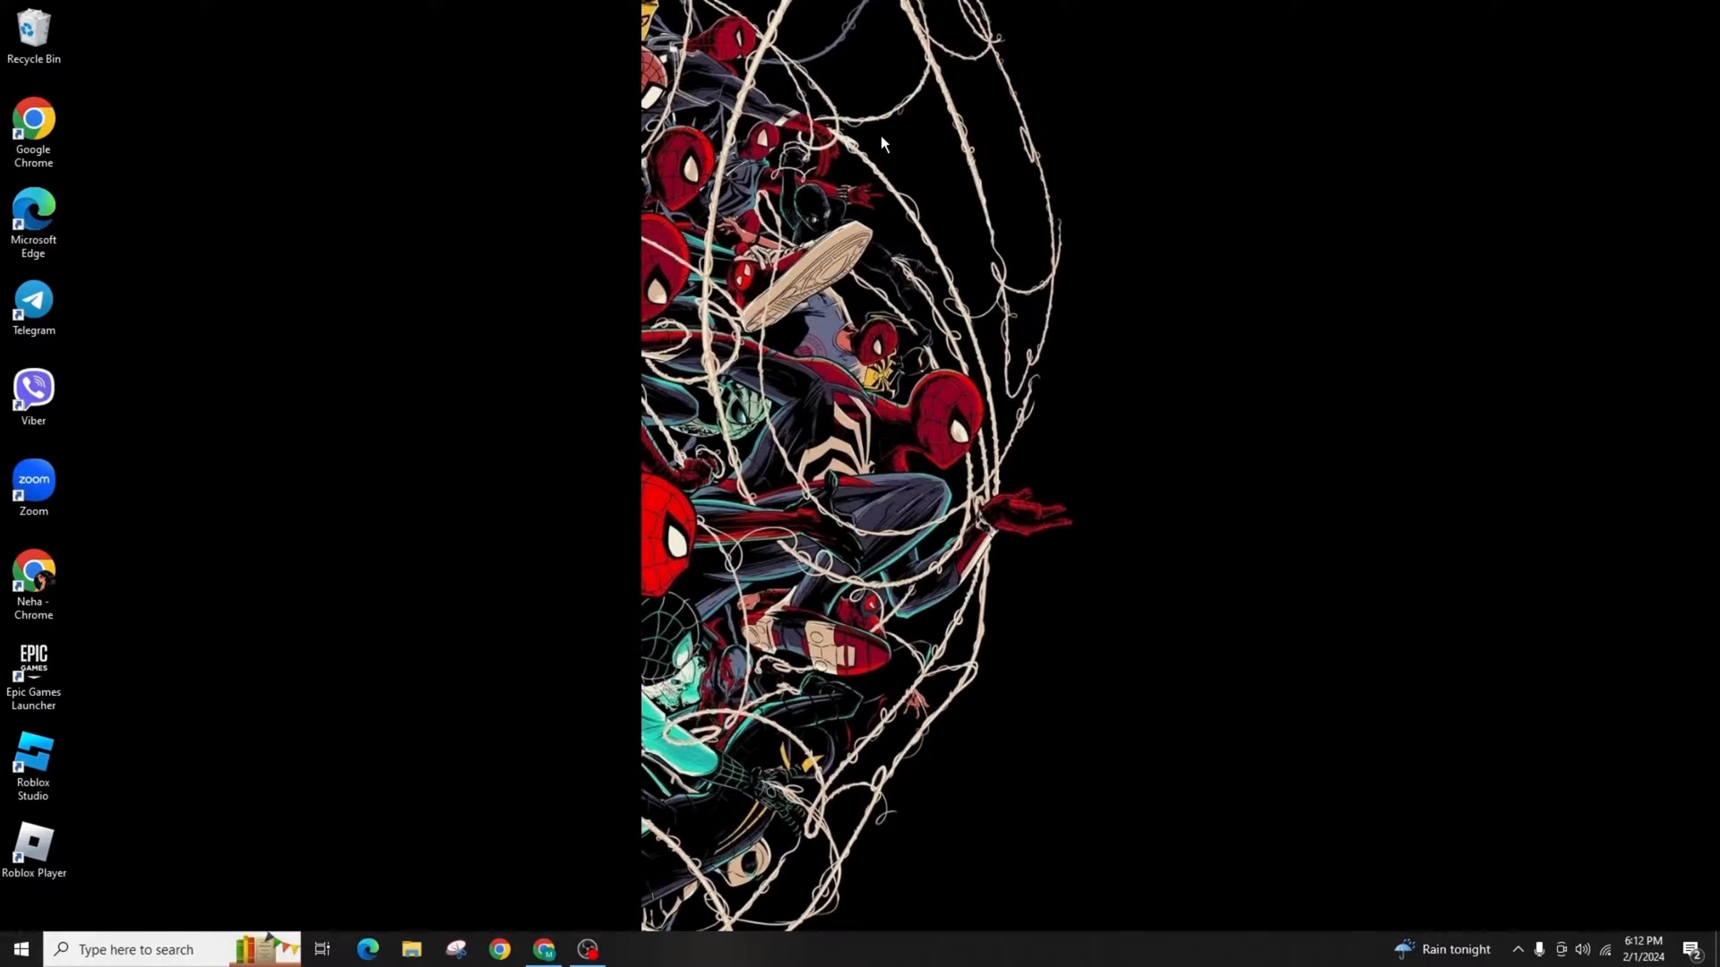
- Launch gpedit.msc from the Run dialog, which returns an access denied Group Policy Error
{"action": "key", "text": "Win+r"}
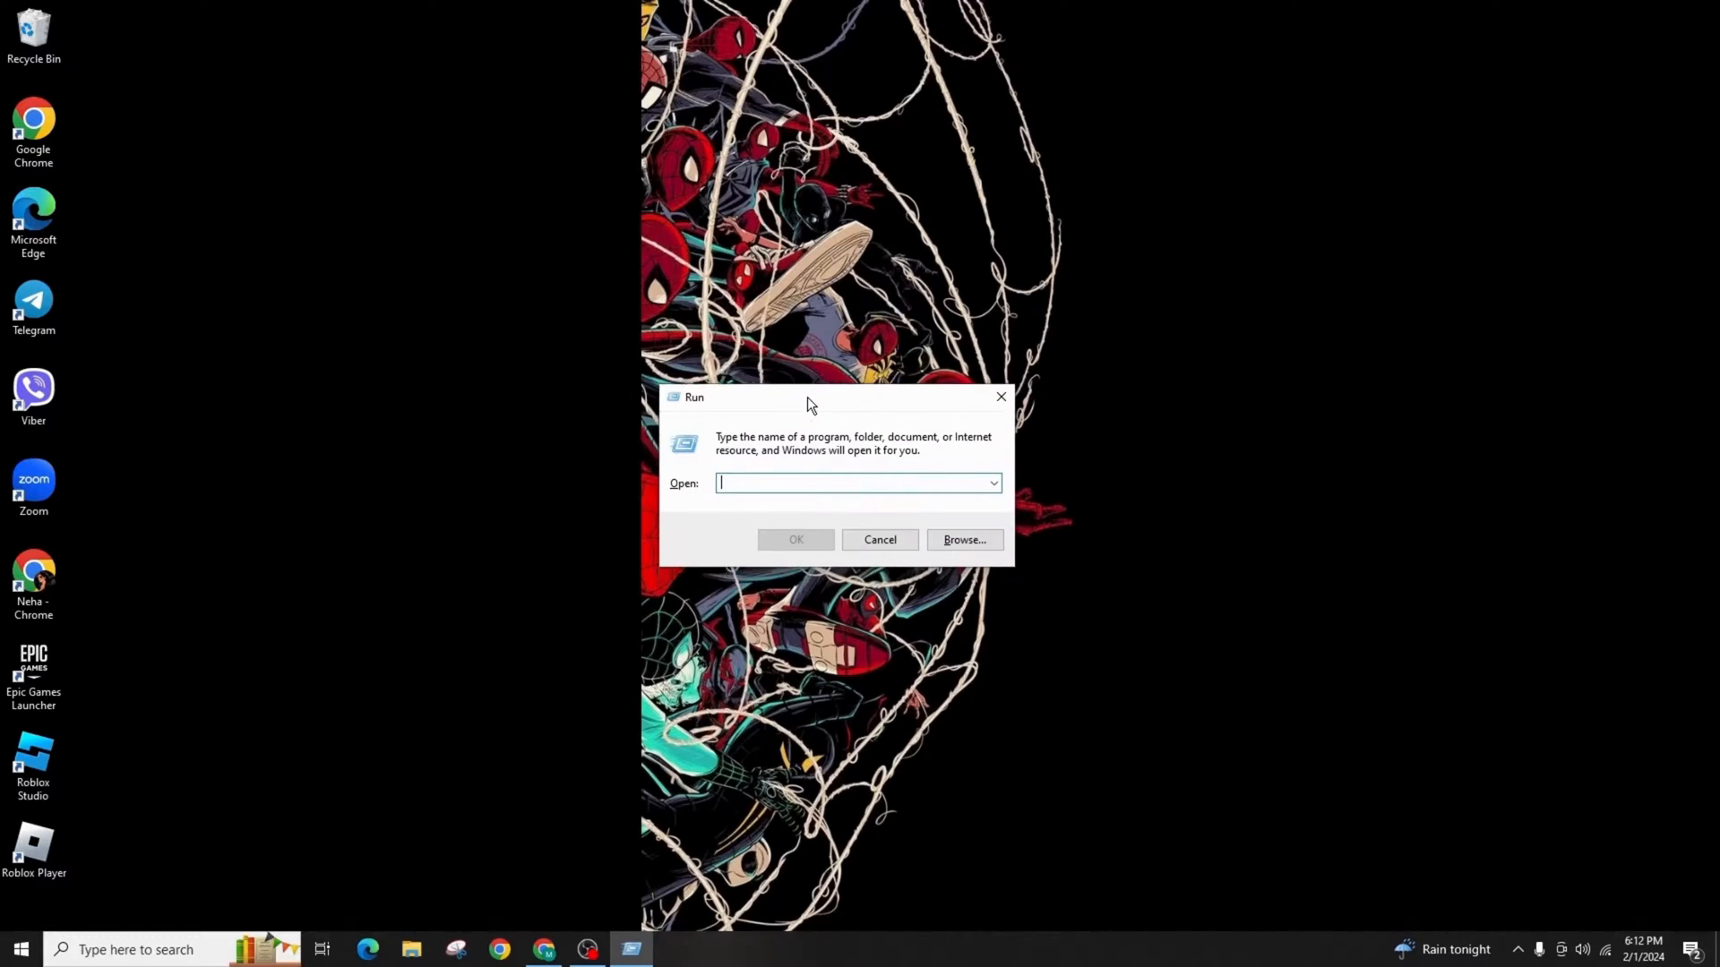
{"action": "type", "text": "gpedit.ms"}
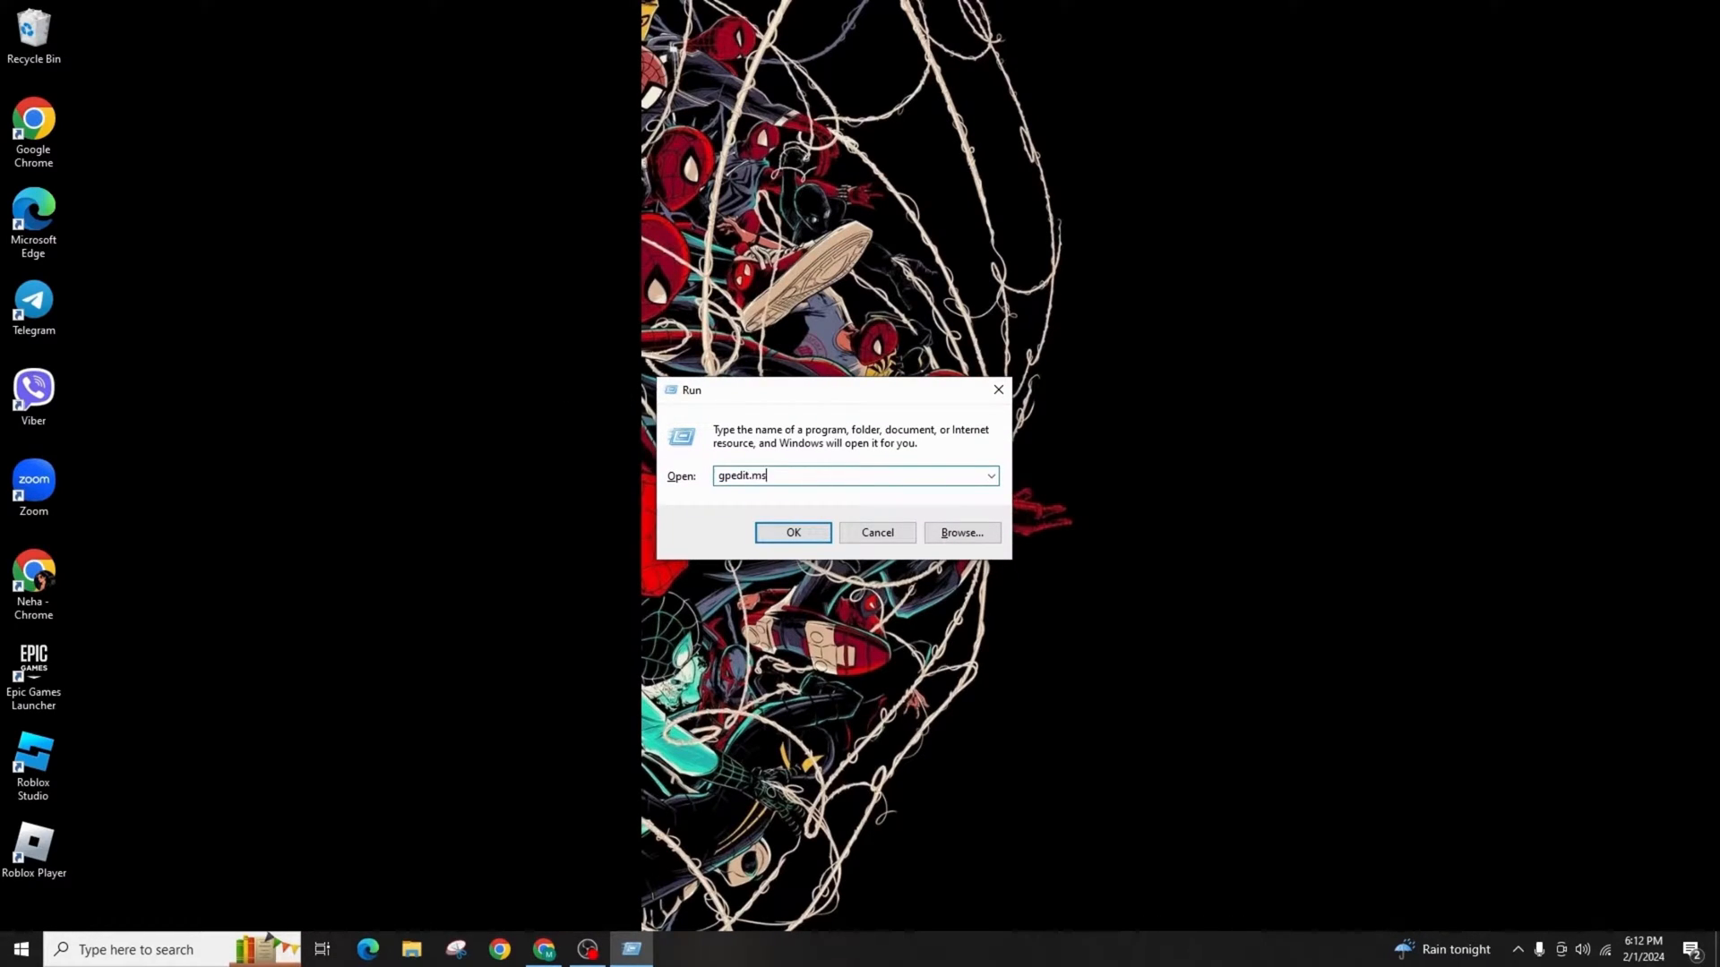
{"action": "left_click", "coordinate": [794, 532]}
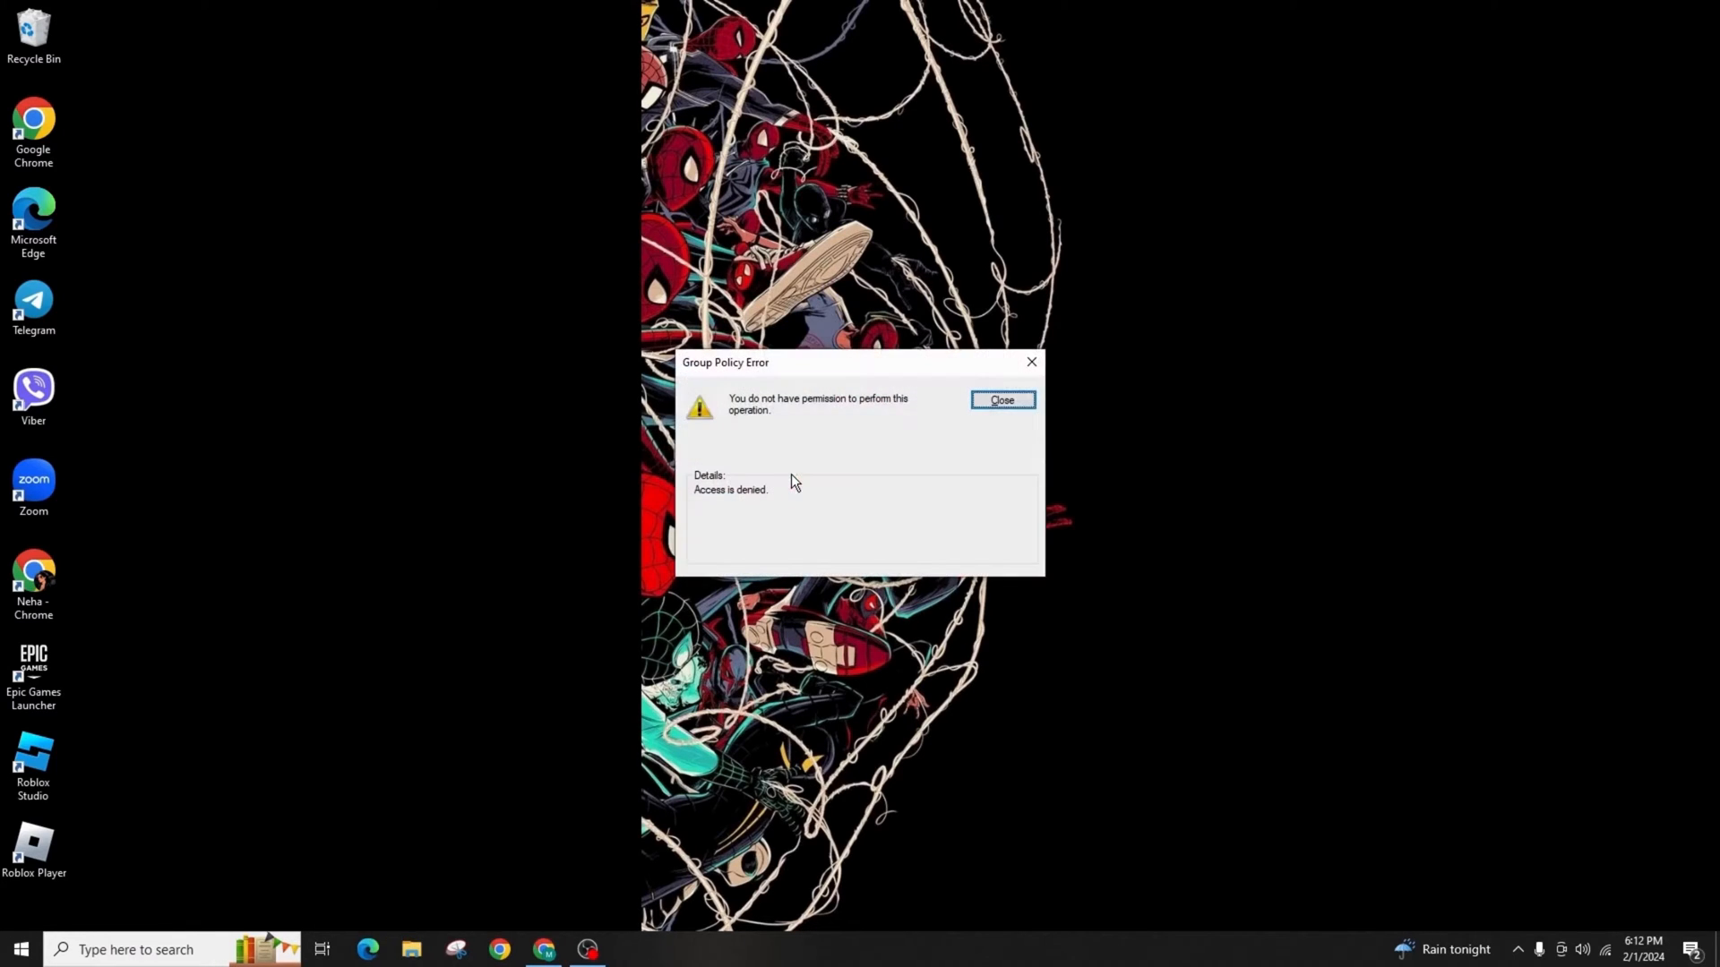
- Dismiss the access denied Group Policy Error message
{"action": "left_click", "coordinate": [999, 400]}
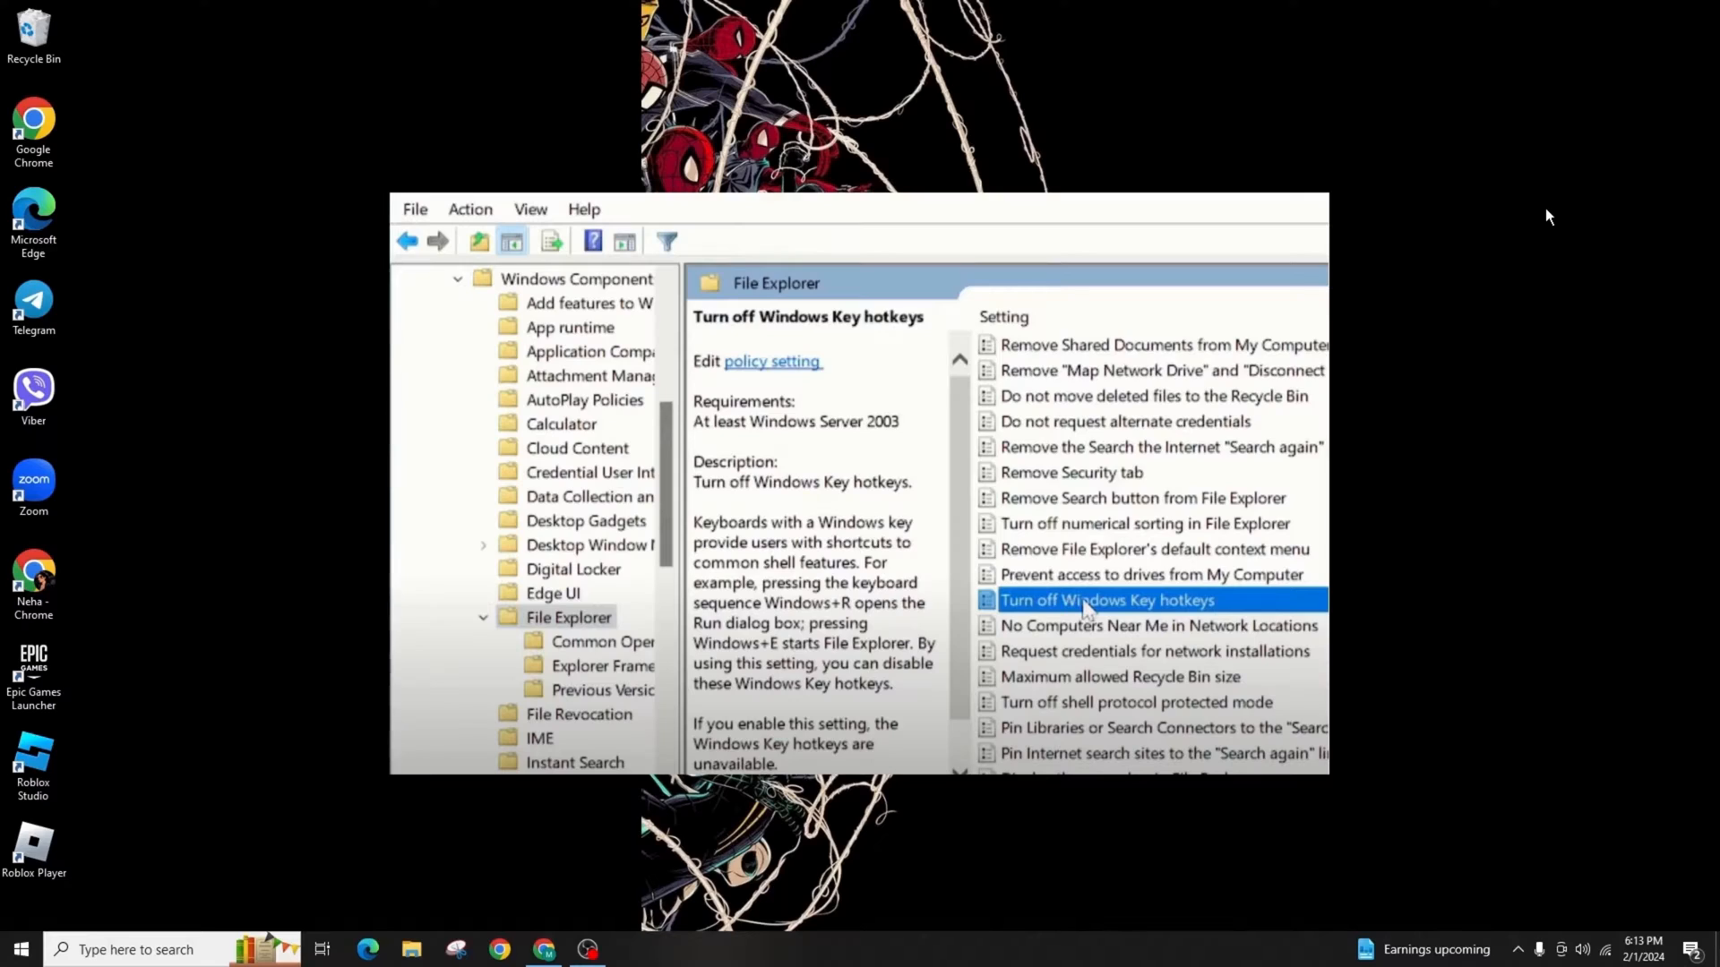
- Set the Turn off Windows Key hotkeys policy under File Explorer, then start Command Prompt via cmd
{"action": "double_click", "coordinate": [1107, 600]}
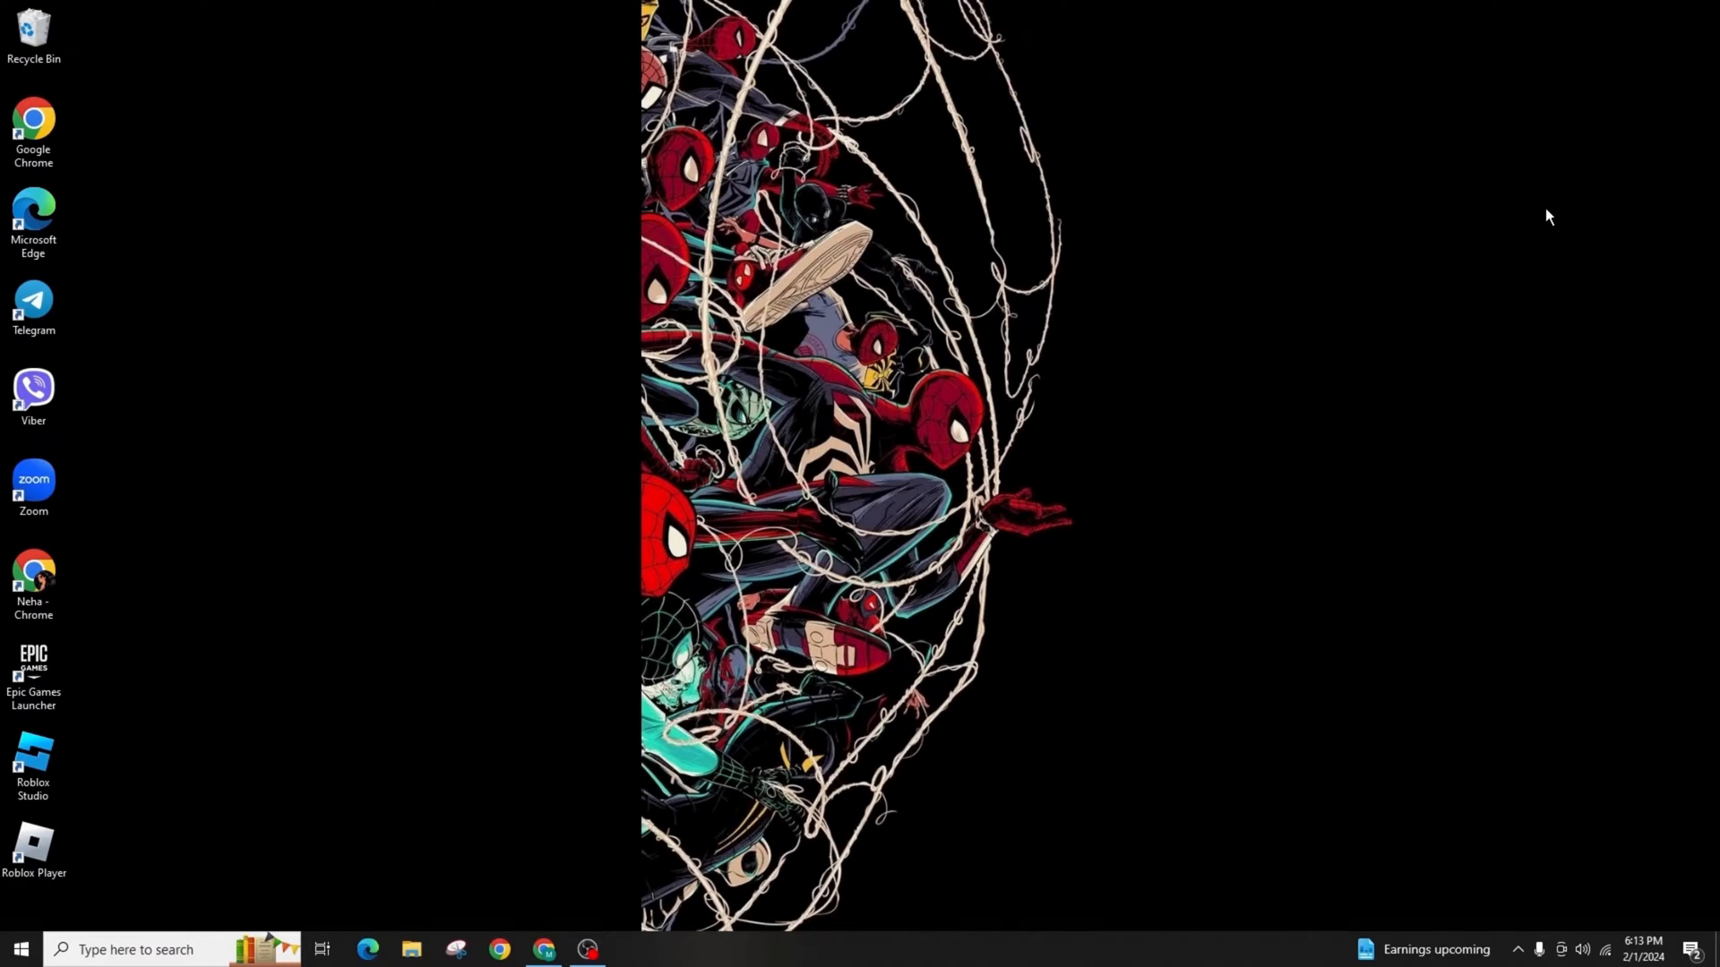
{"action": "type", "text": "cm"}
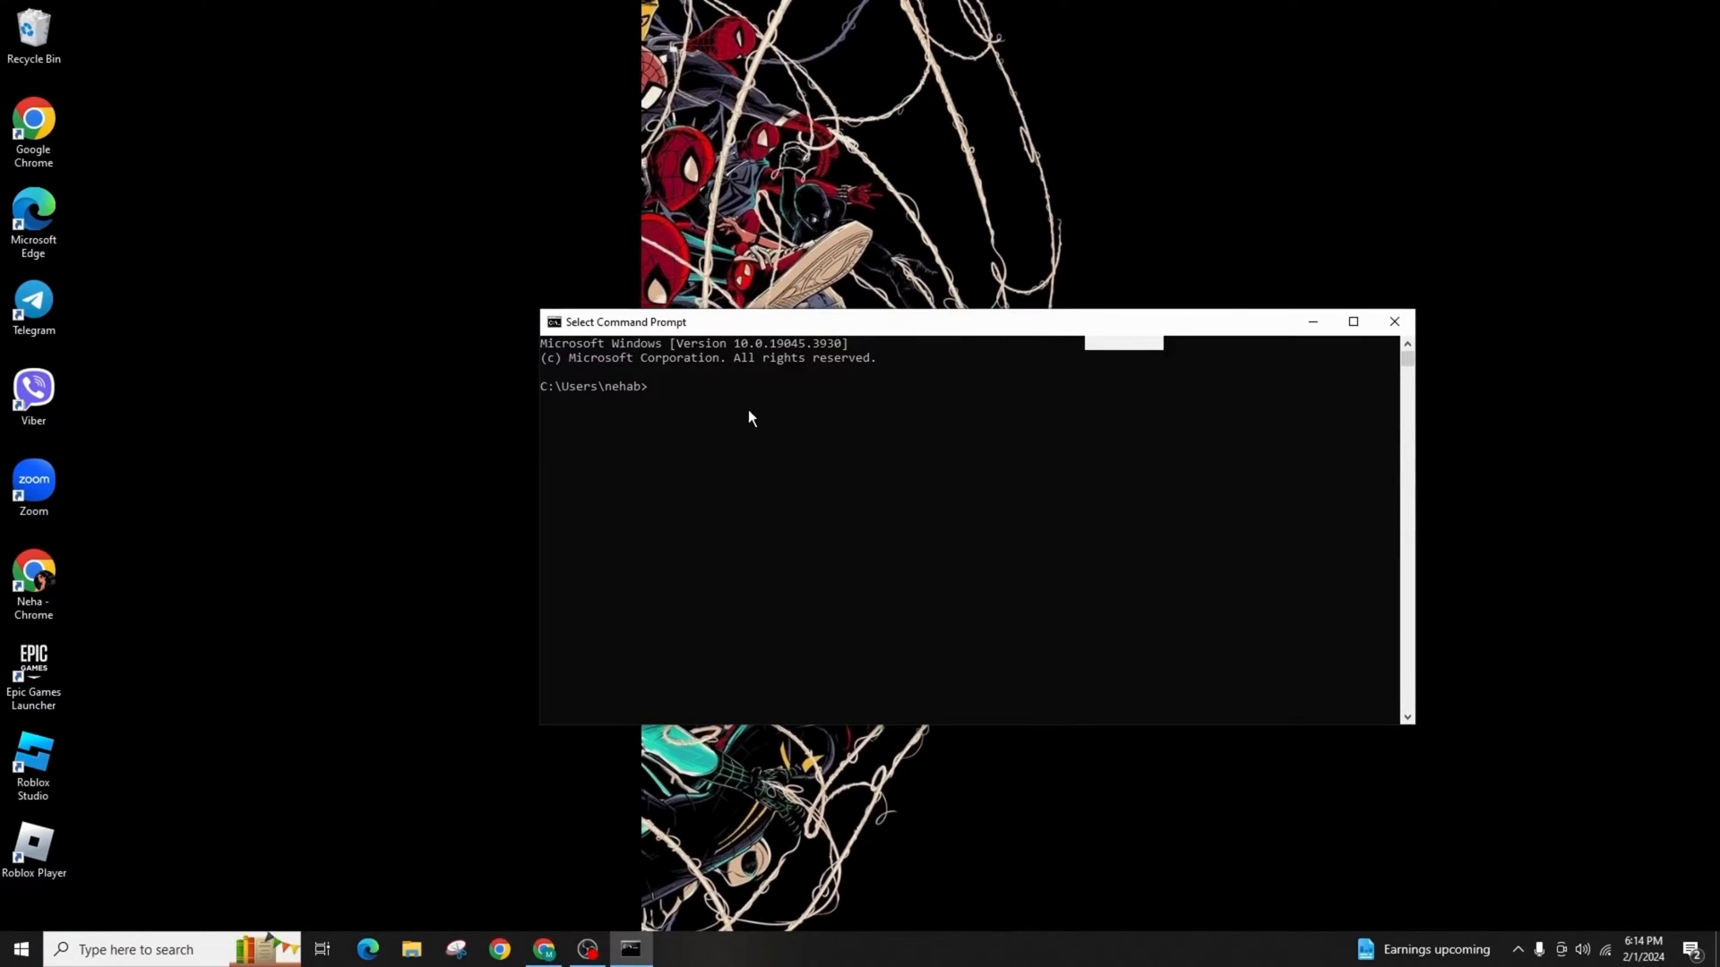
- Run gpupdate /force in Command Prompt and close the window
{"action": "type", "text": "gpupdate"}
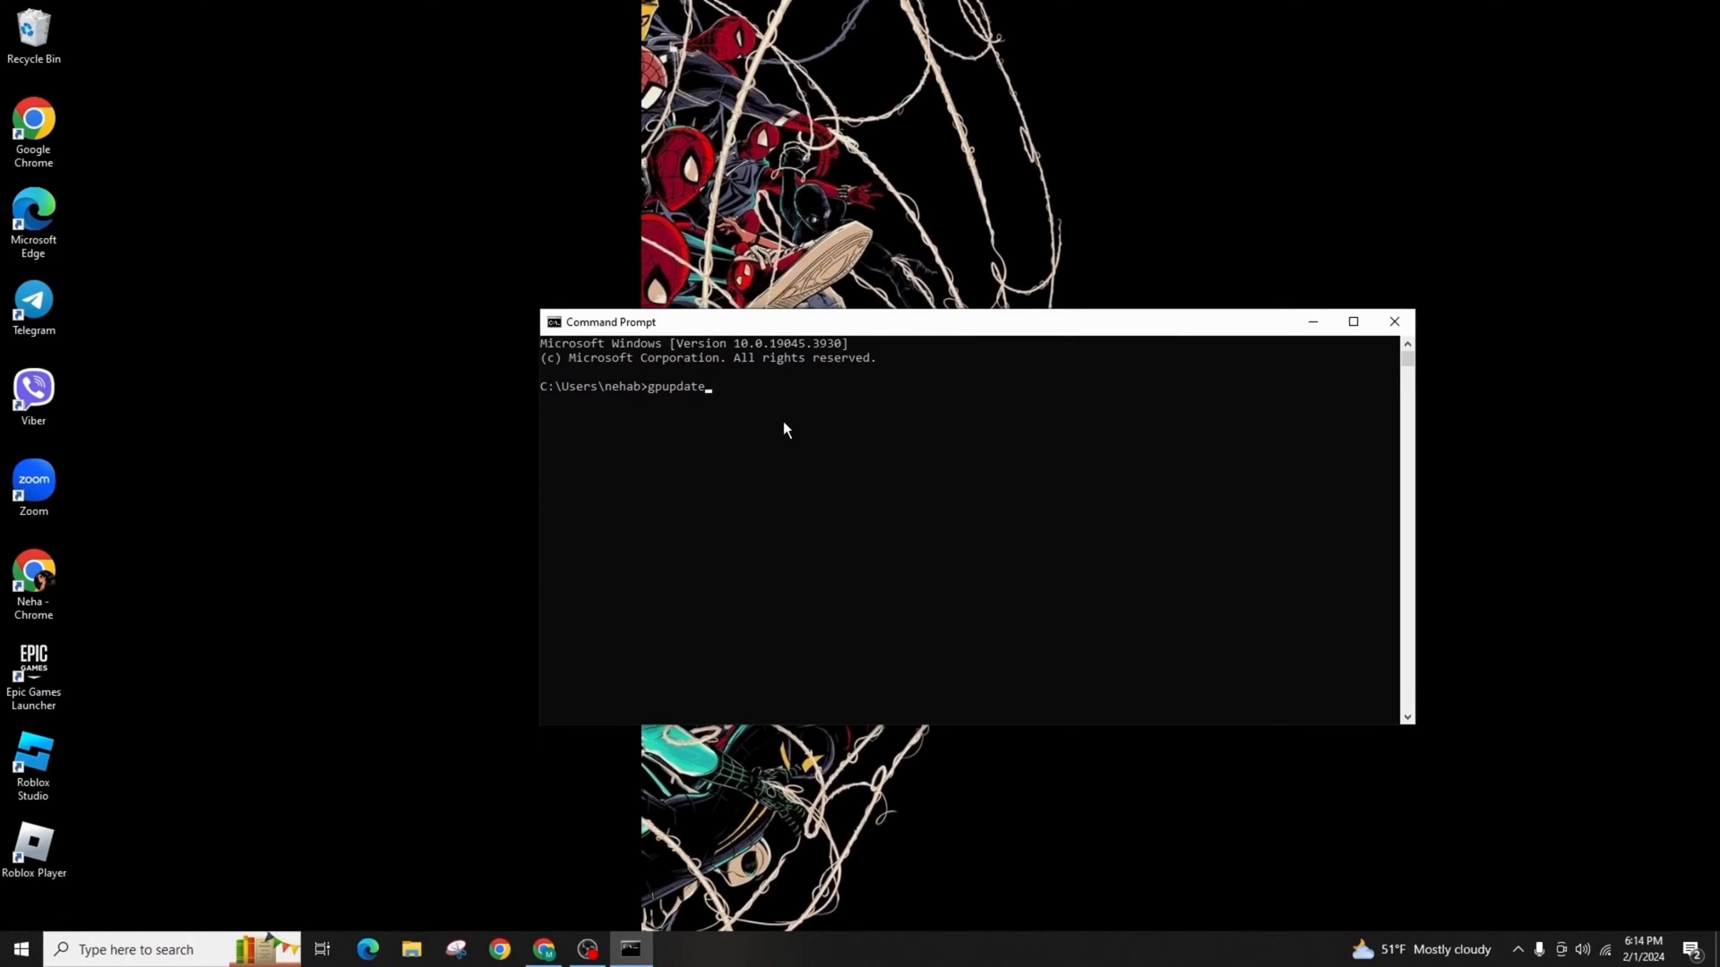
{"action": "type", "text": "/forc"}
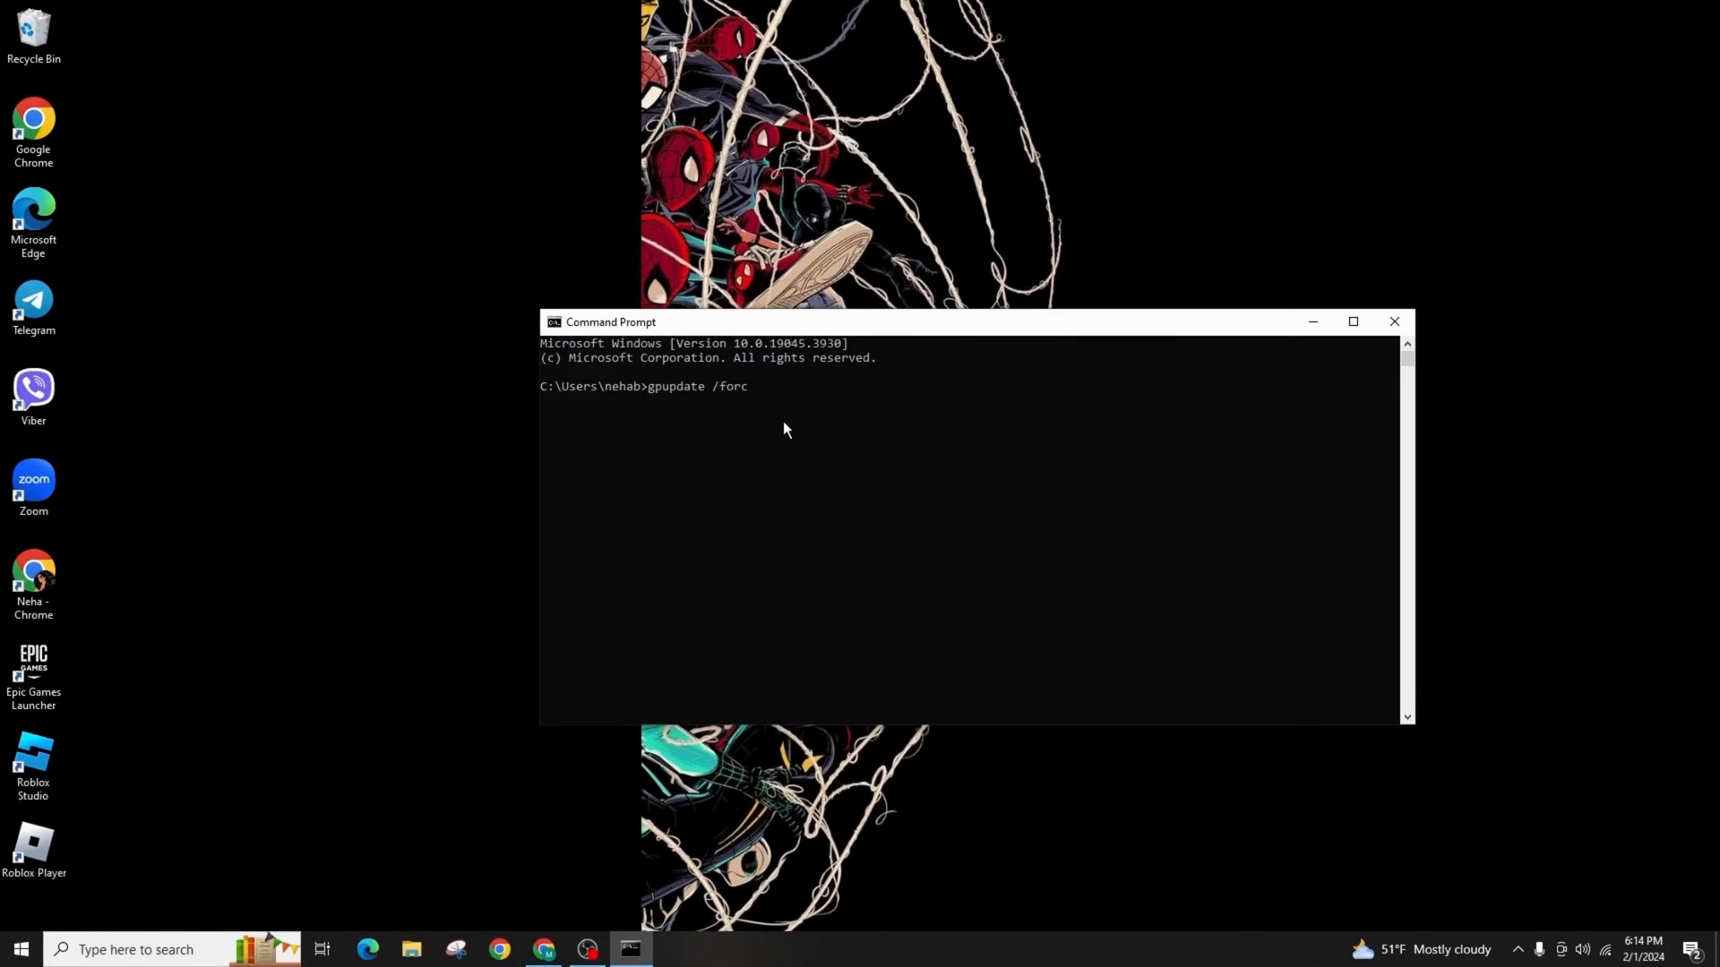
{"action": "type", "text": "e"}
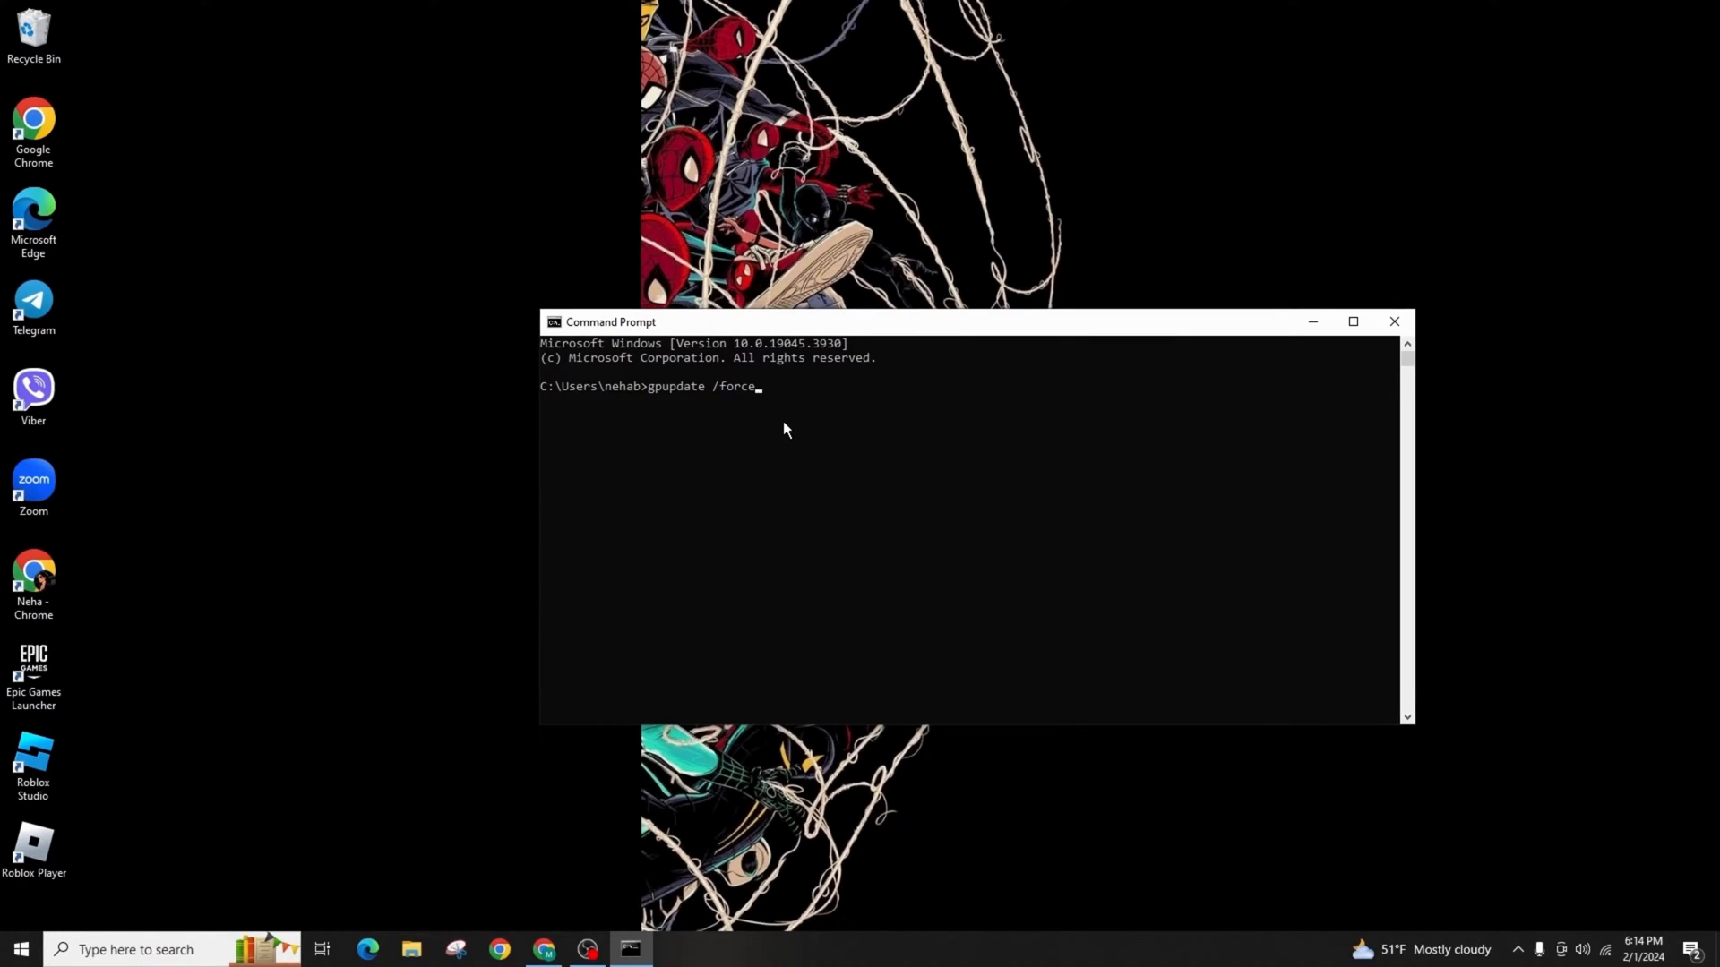
{"action": "left_click", "coordinate": [1394, 320]}
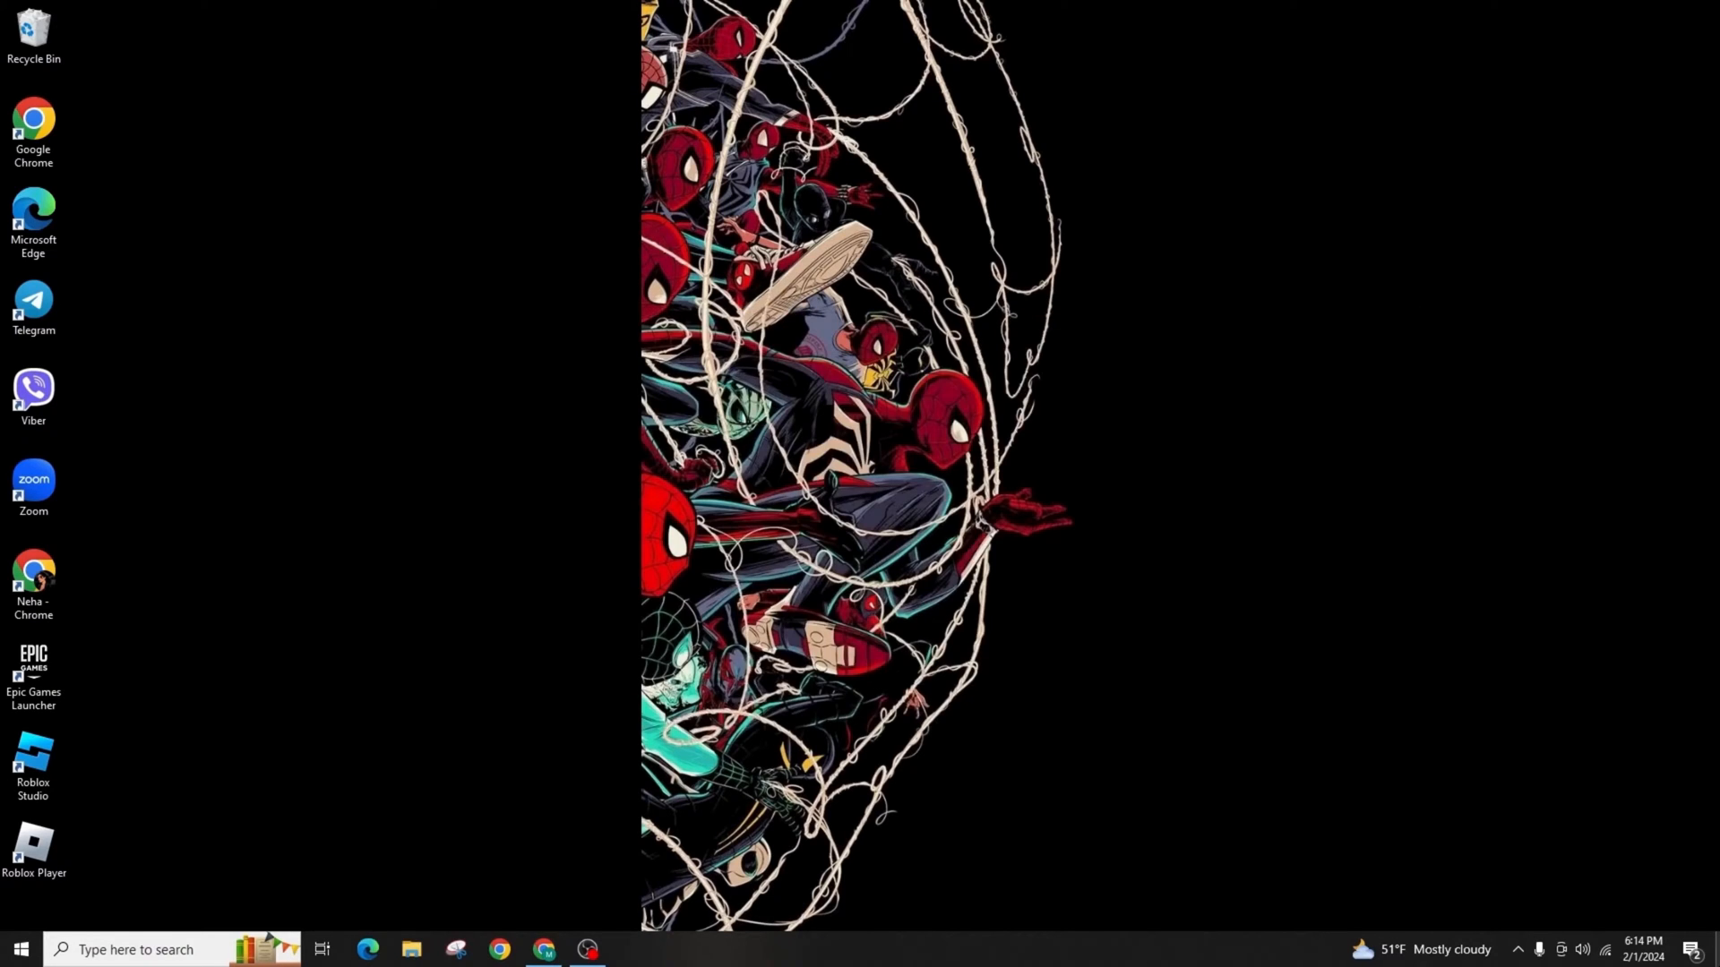